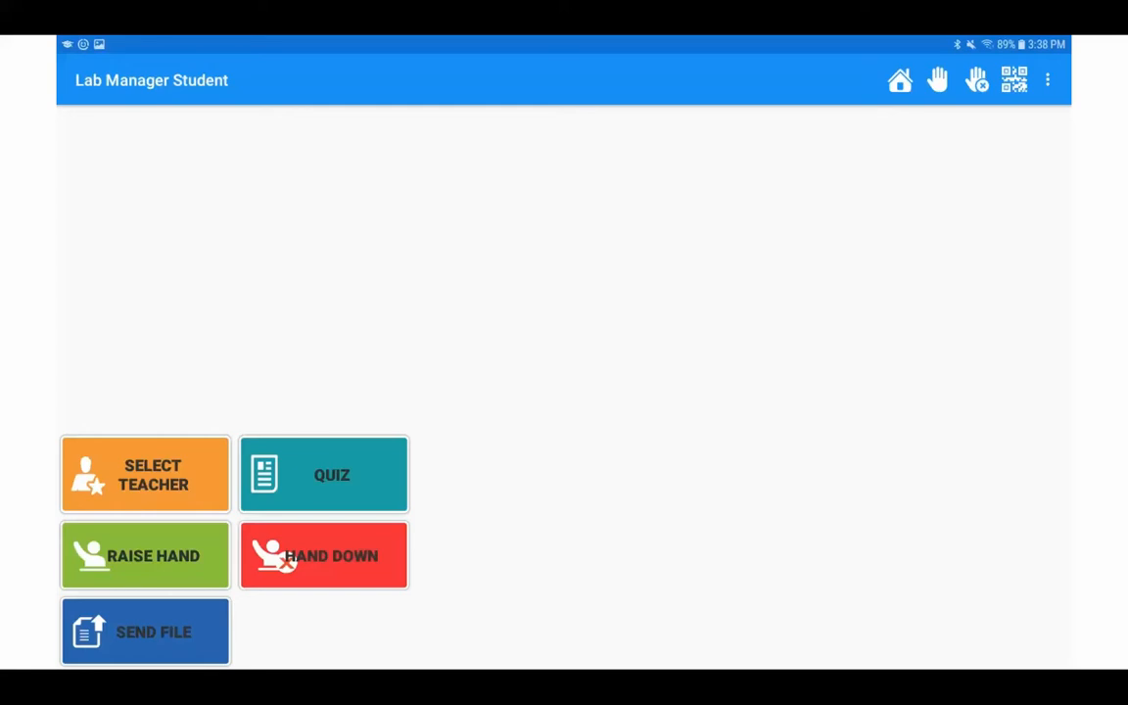
# Open the overflow menu showing Send File, Settings, Edit Profile and About.
pyautogui.click(1047, 80)
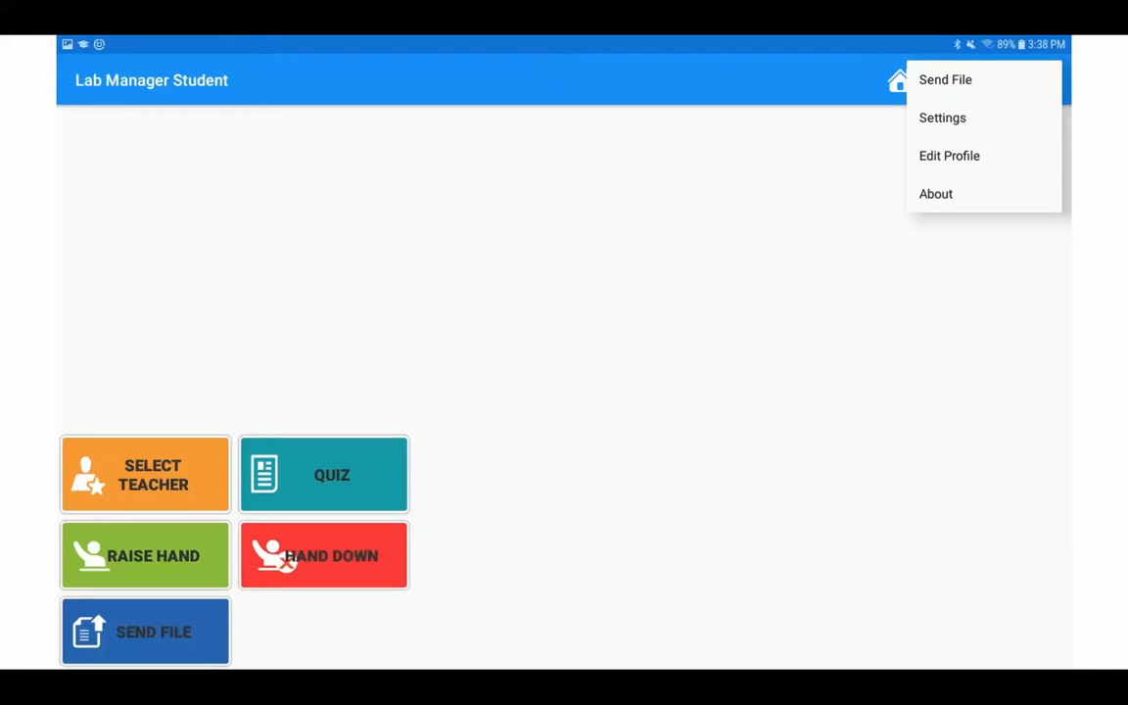
# Open Edit Profile to show the student's Profile screen with the name field.
pyautogui.click(949, 156)
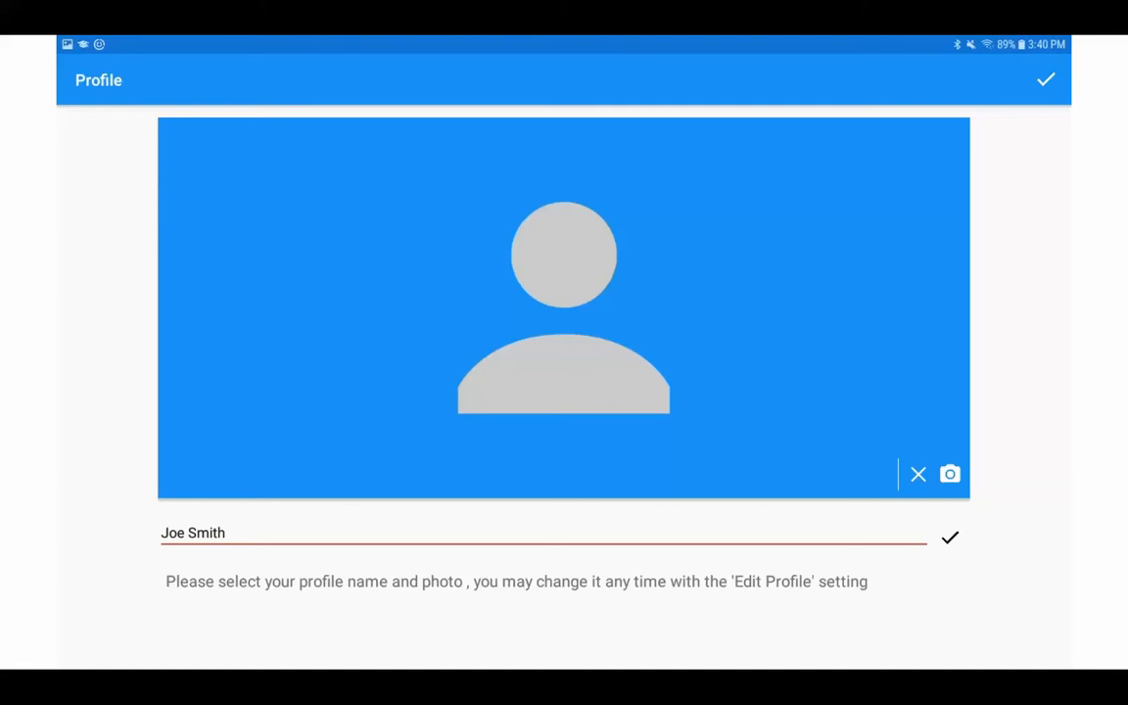
# Take a camera photo and accept the crop as the profile picture.
pyautogui.click(949, 474)
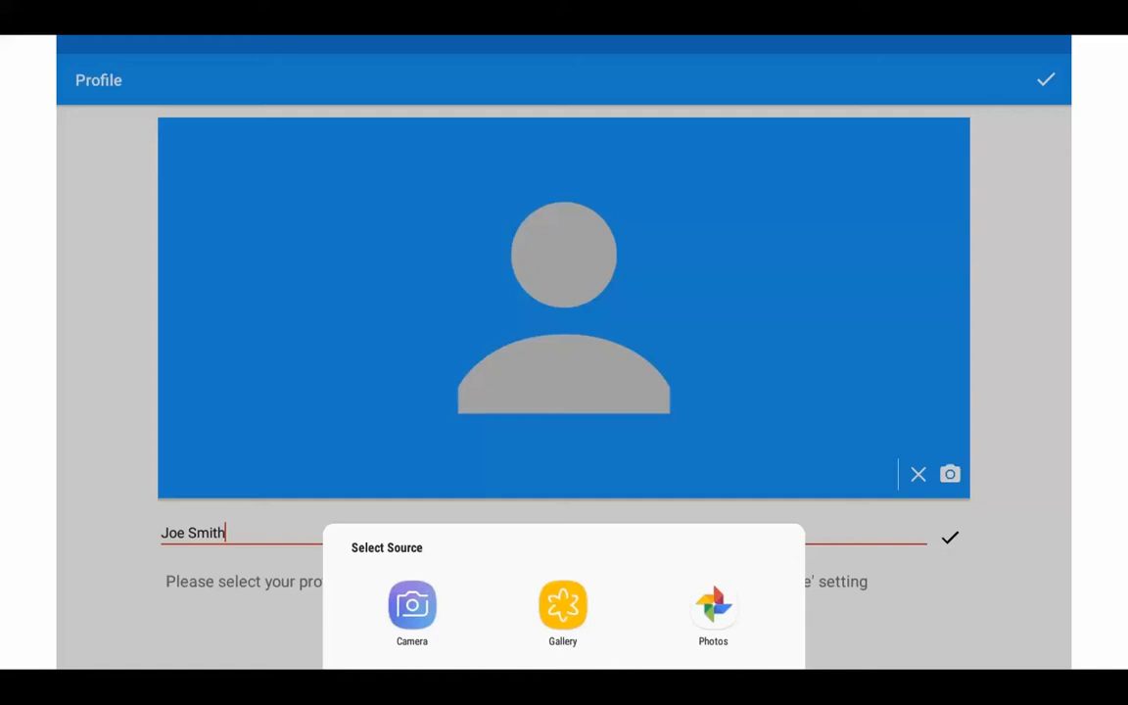
pyautogui.click(411, 605)
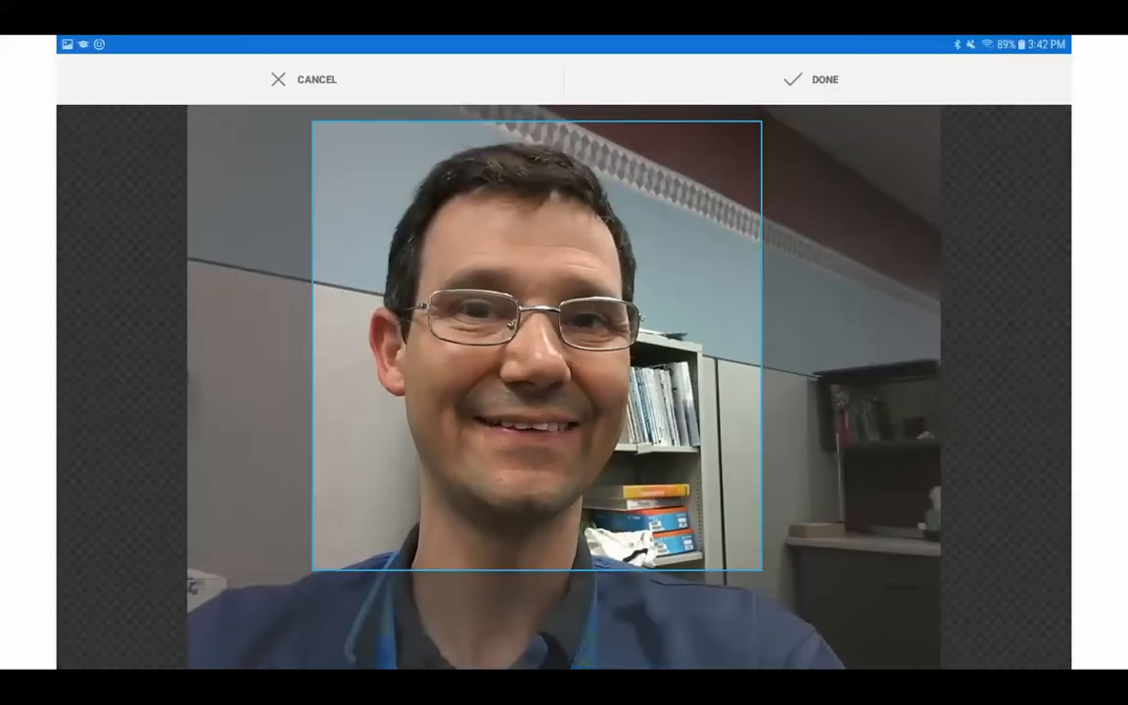
pyautogui.click(793, 80)
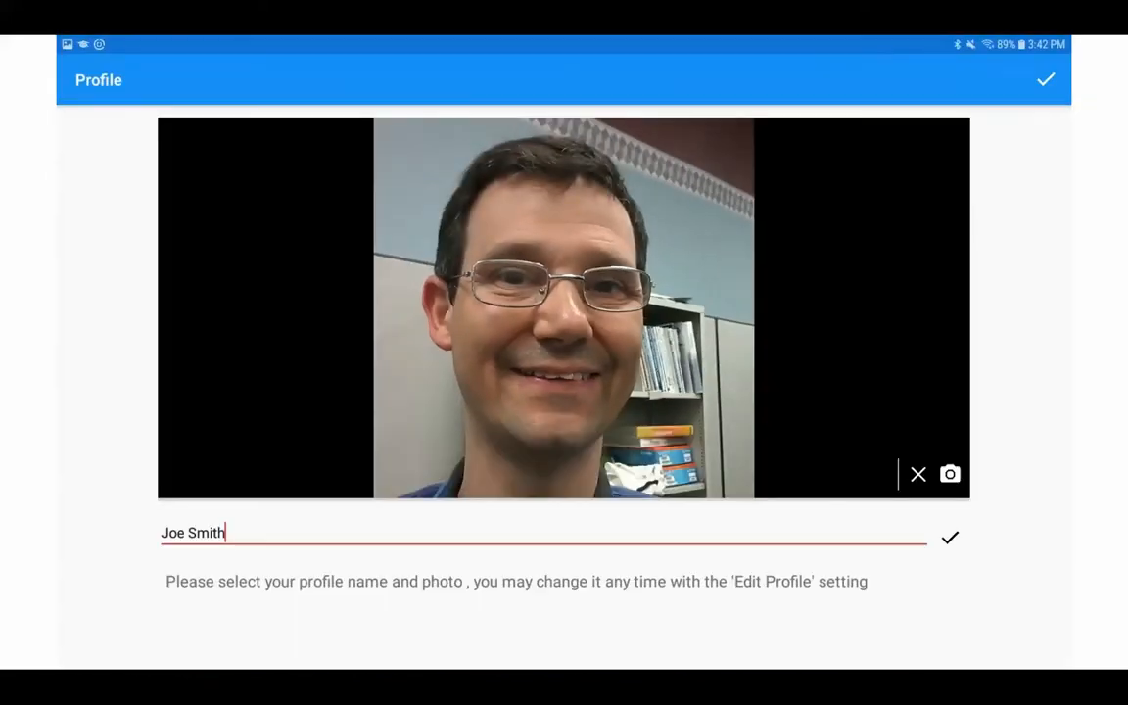